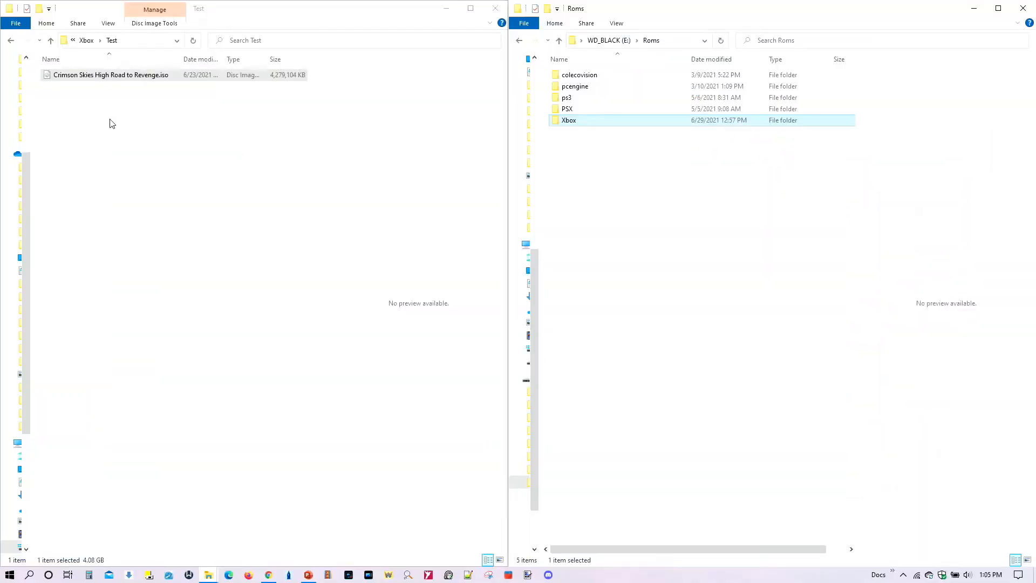
{"action": "mouse_move", "coordinate": [112, 81]}
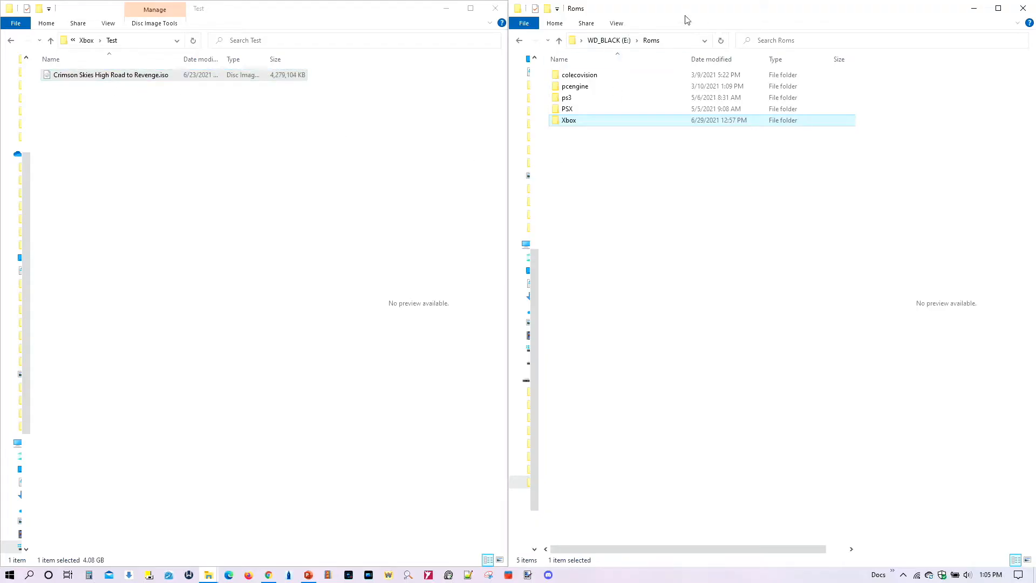
{"action": "mouse_move", "coordinate": [651, 203]}
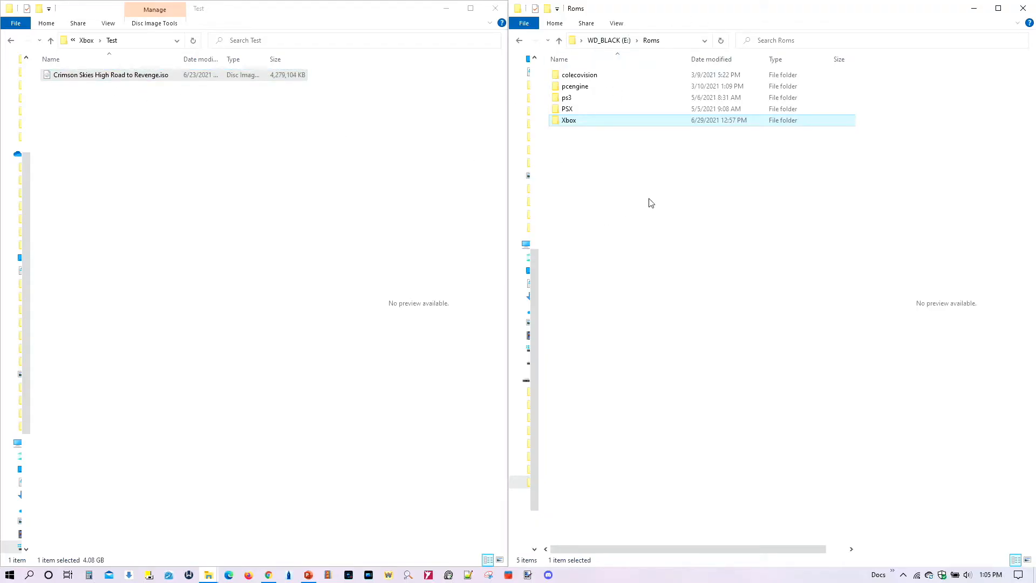
{"action": "mouse_move", "coordinate": [760, 190]}
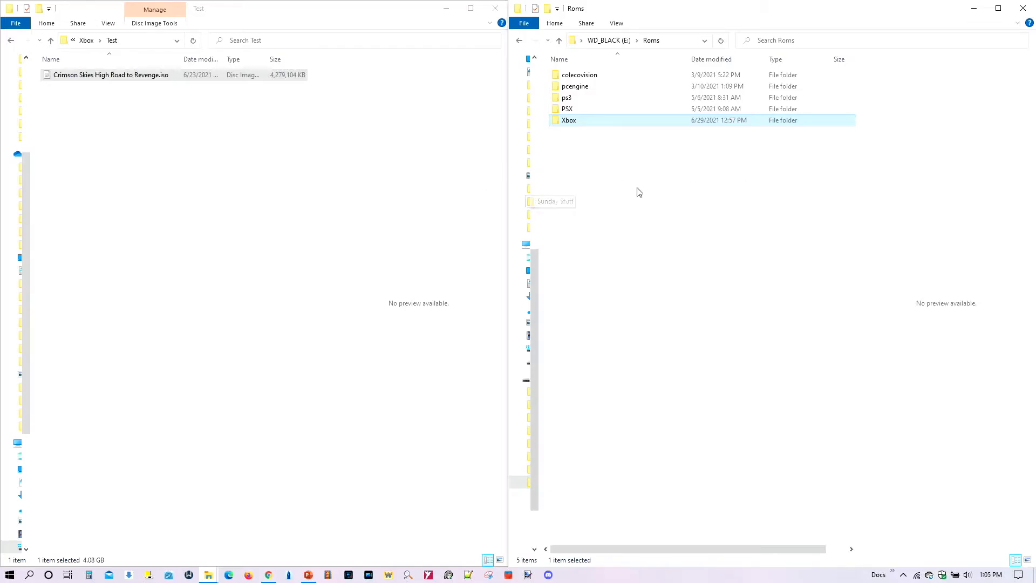
{"action": "mouse_move", "coordinate": [626, 187]}
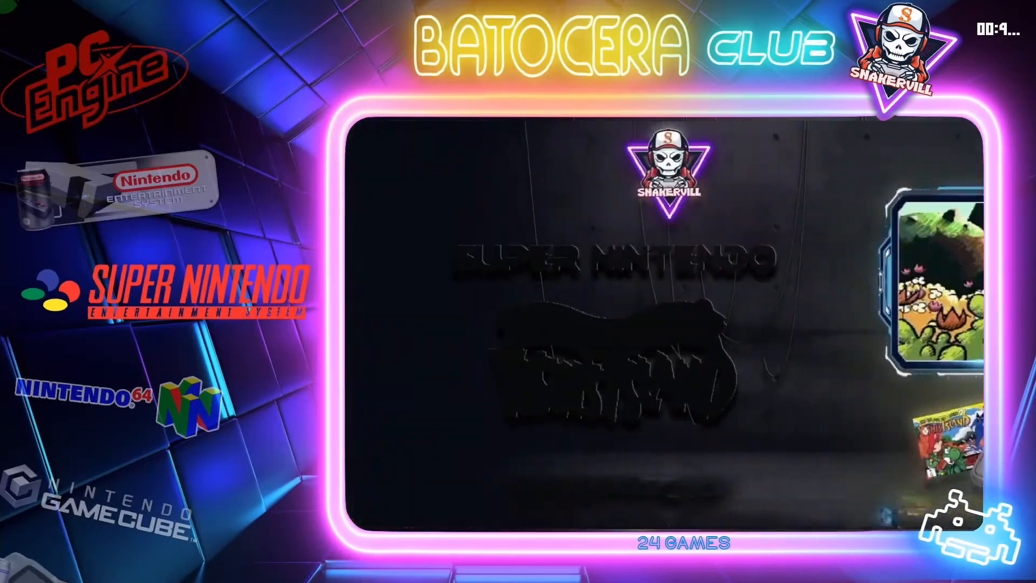
Enable Public Web Access in Batocera's System Settings > Developer menu
{"action": "key", "text": "start"}
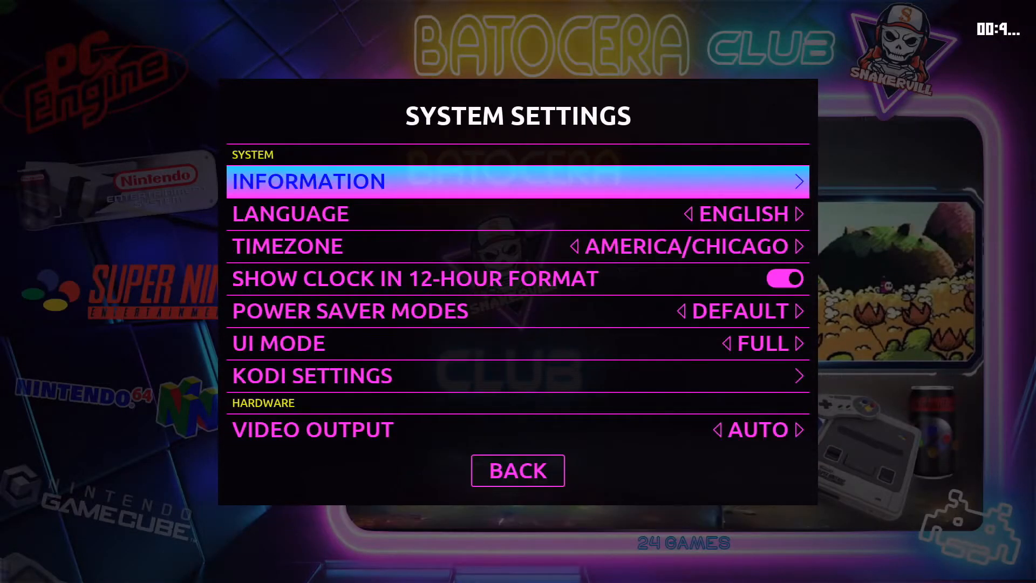
{"action": "scroll", "scroll_direction": "down", "scroll_amount": 3}
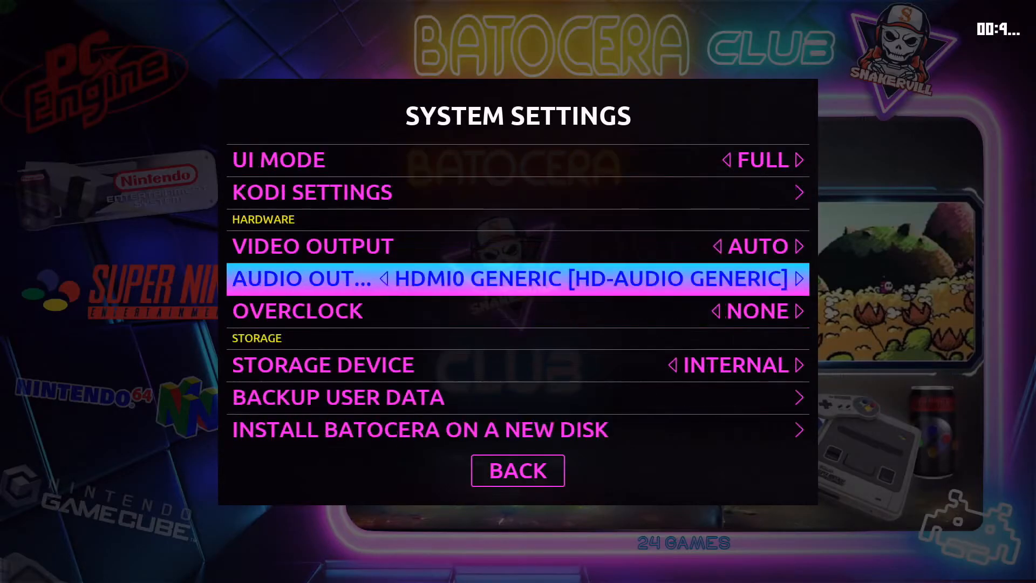
{"action": "scroll", "scroll_direction": "down", "scroll_amount": 3}
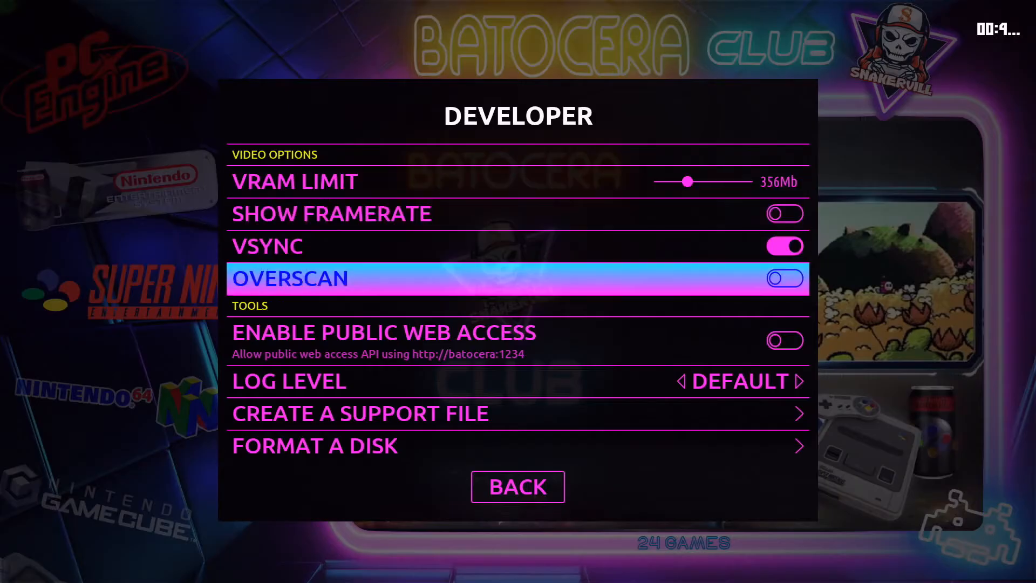
{"action": "scroll", "scroll_direction": "down", "scroll_amount": 3}
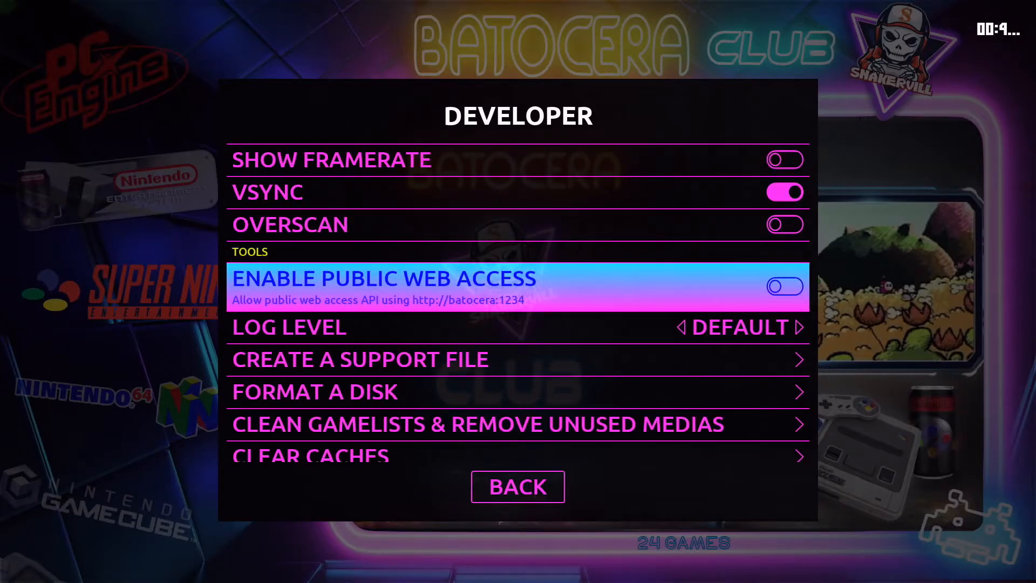
{"action": "left_click", "coordinate": [784, 286]}
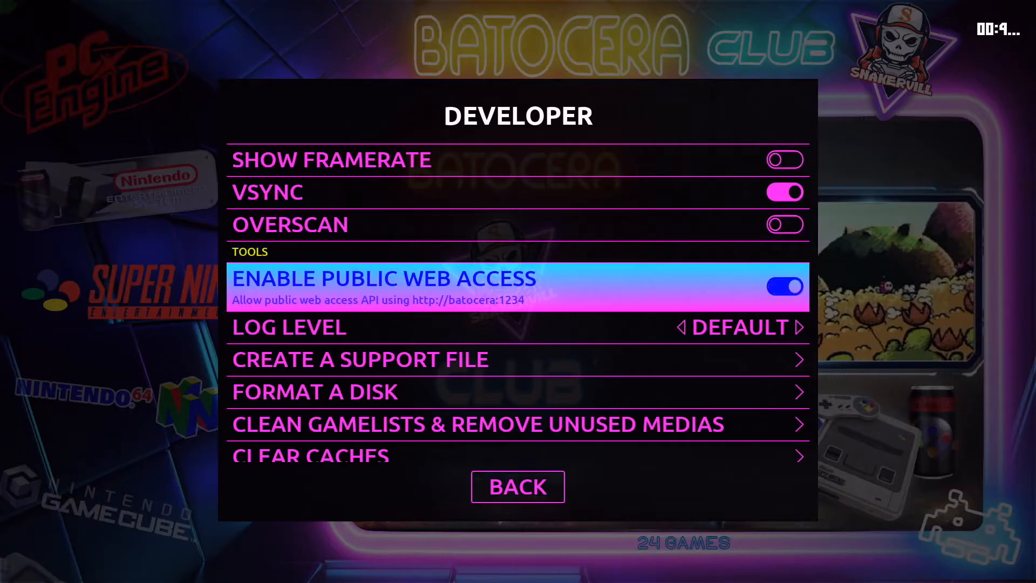
Leave the developer settings via Back
{"action": "scroll", "scroll_direction": "down", "scroll_amount": 3}
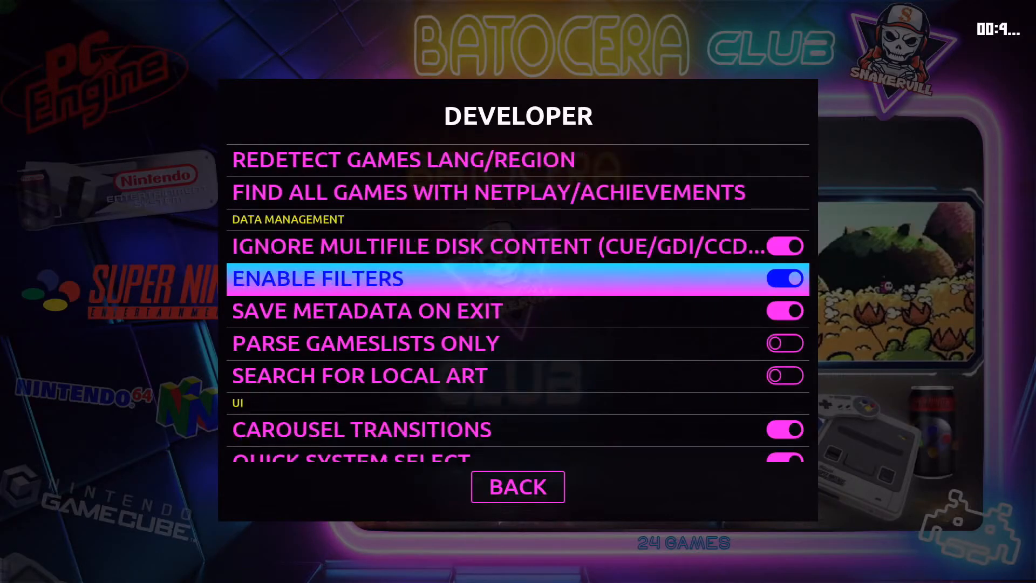
{"action": "scroll", "scroll_direction": "down", "scroll_amount": 3}
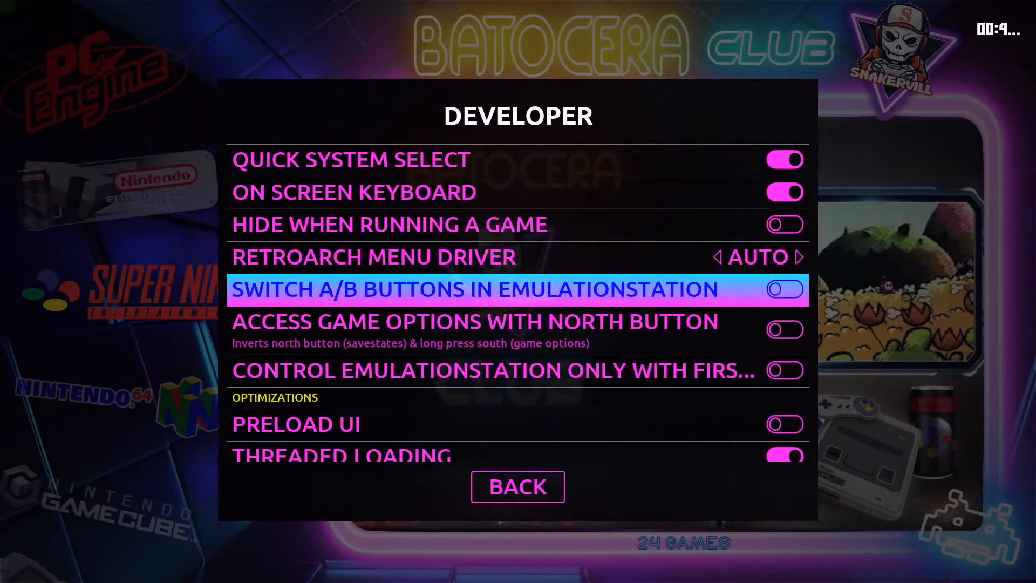
{"action": "scroll", "scroll_direction": "down", "scroll_amount": 3}
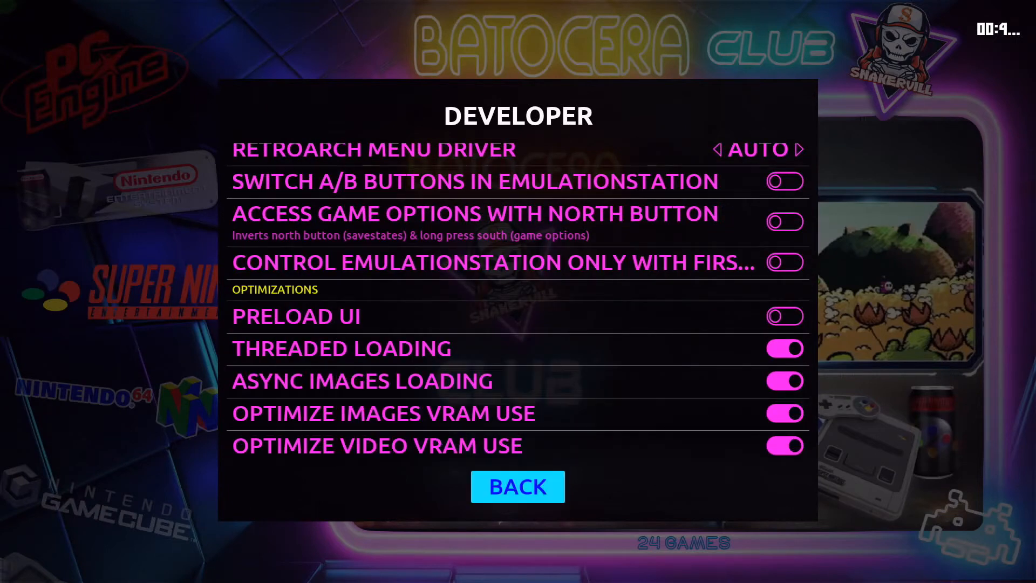
{"action": "left_click", "coordinate": [517, 486]}
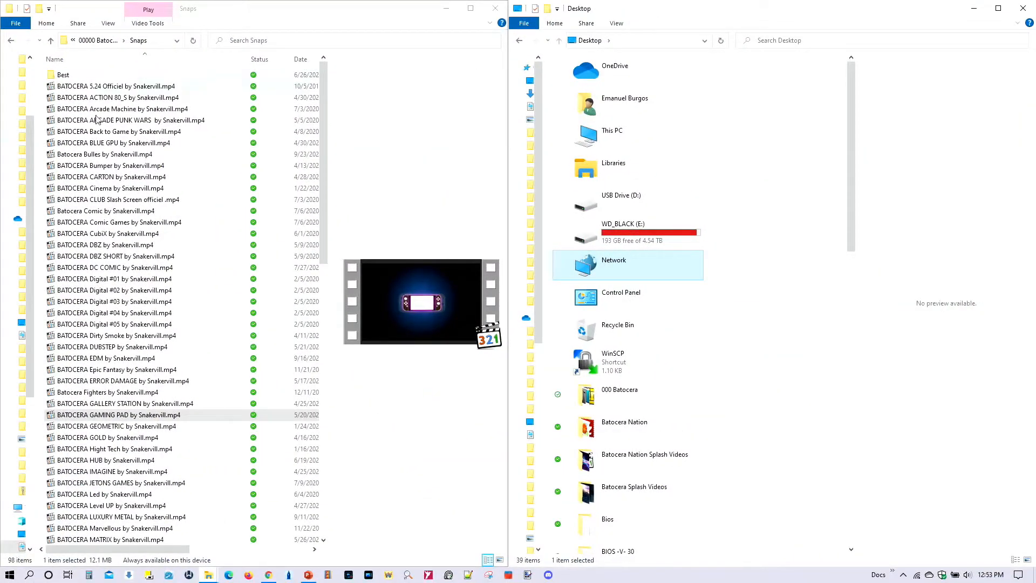
{"action": "mouse_move", "coordinate": [119, 221]}
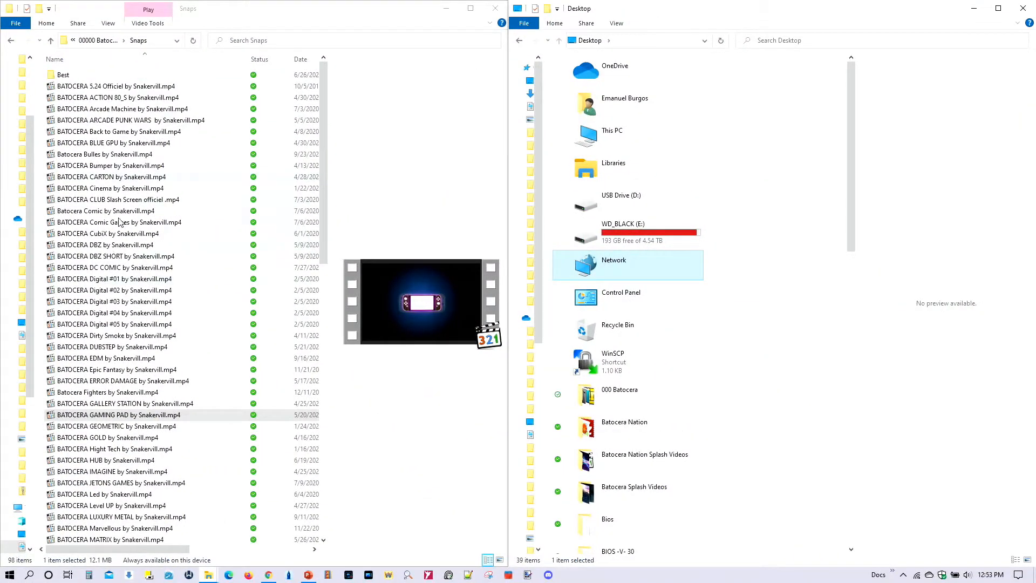
{"action": "mouse_move", "coordinate": [650, 141]}
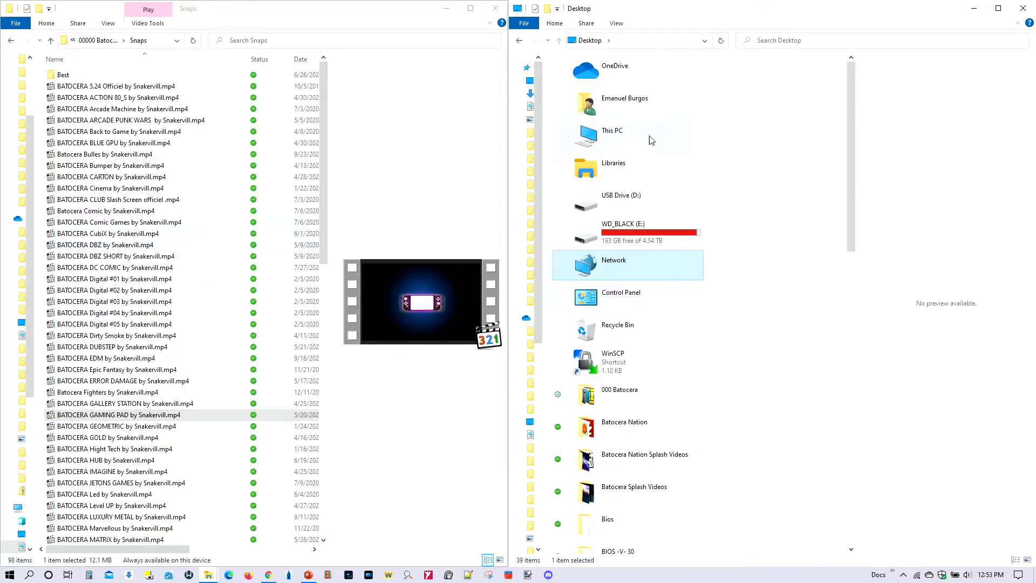
{"action": "mouse_move", "coordinate": [628, 43]}
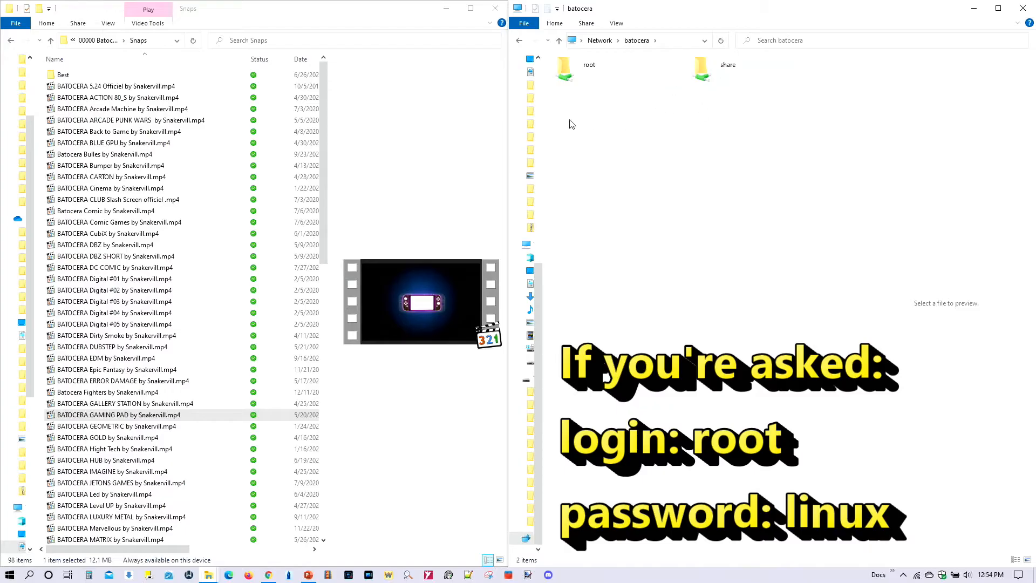
{"action": "mouse_move", "coordinate": [681, 83]}
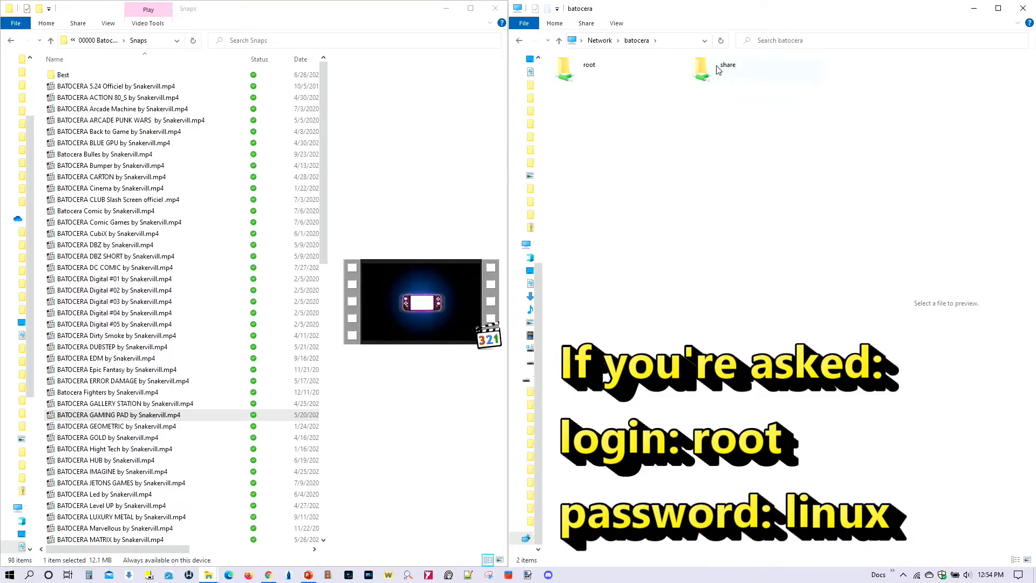
Navigate into share > splash and begin selecting the five splash videos in Snaps
{"action": "double_click", "coordinate": [701, 65]}
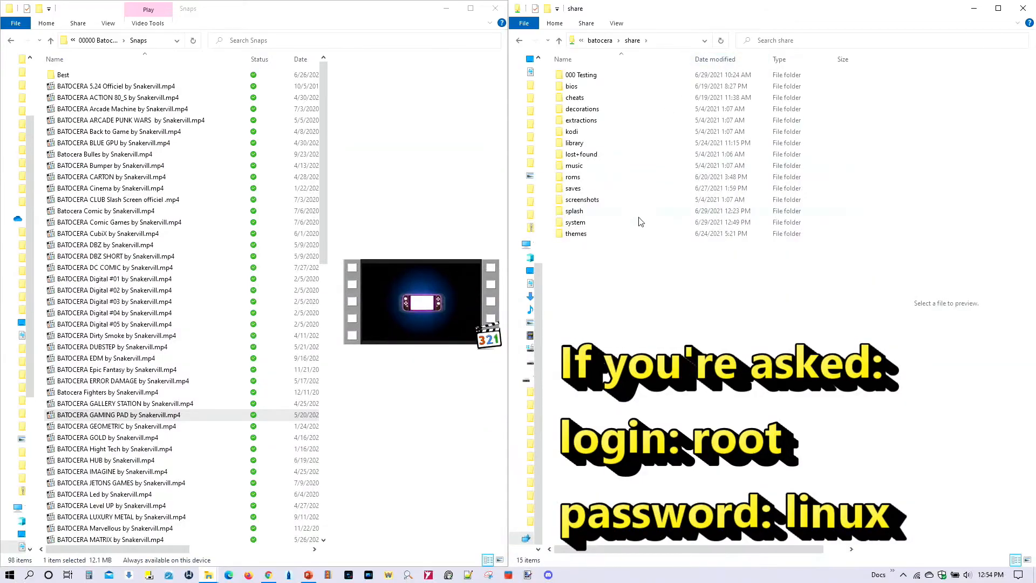
{"action": "mouse_move", "coordinate": [633, 205]}
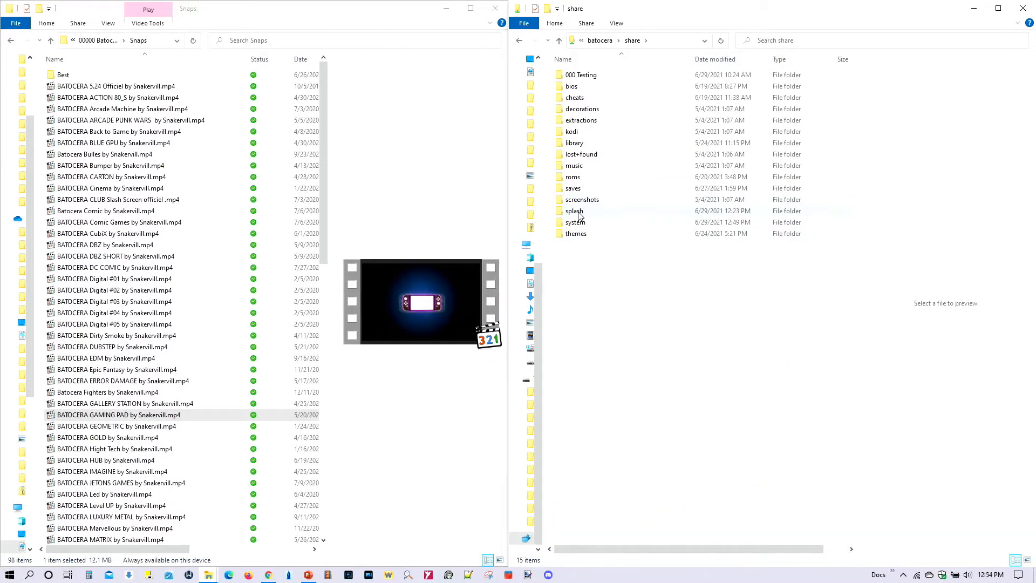
{"action": "double_click", "coordinate": [574, 211]}
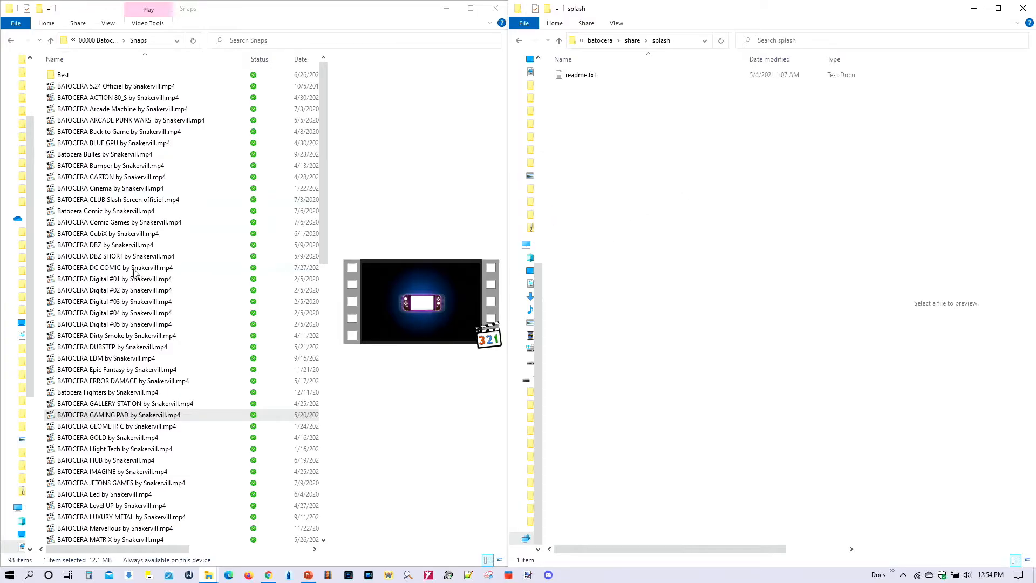
{"action": "left_click", "coordinate": [125, 403]}
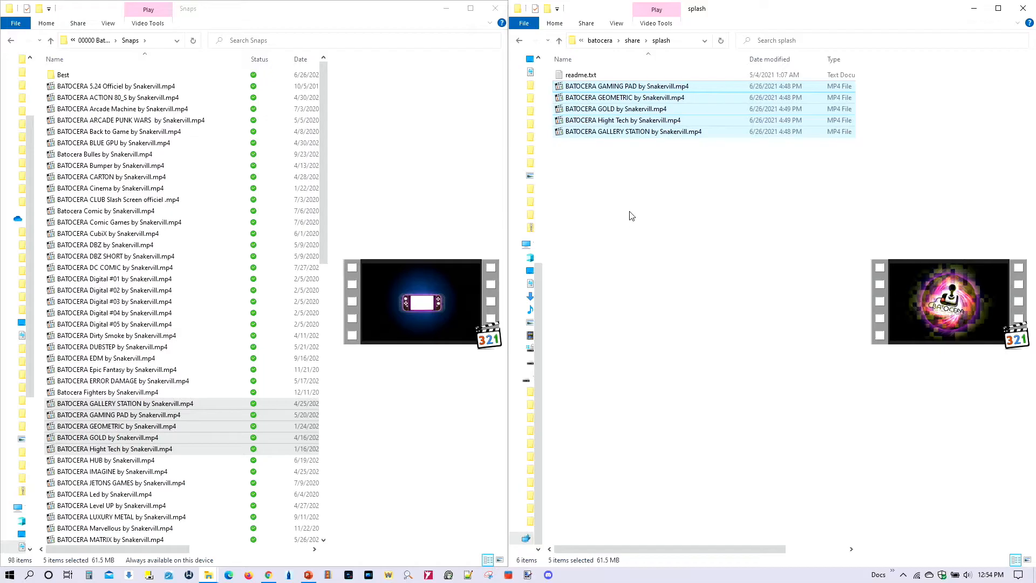
{"action": "mouse_move", "coordinate": [622, 196]}
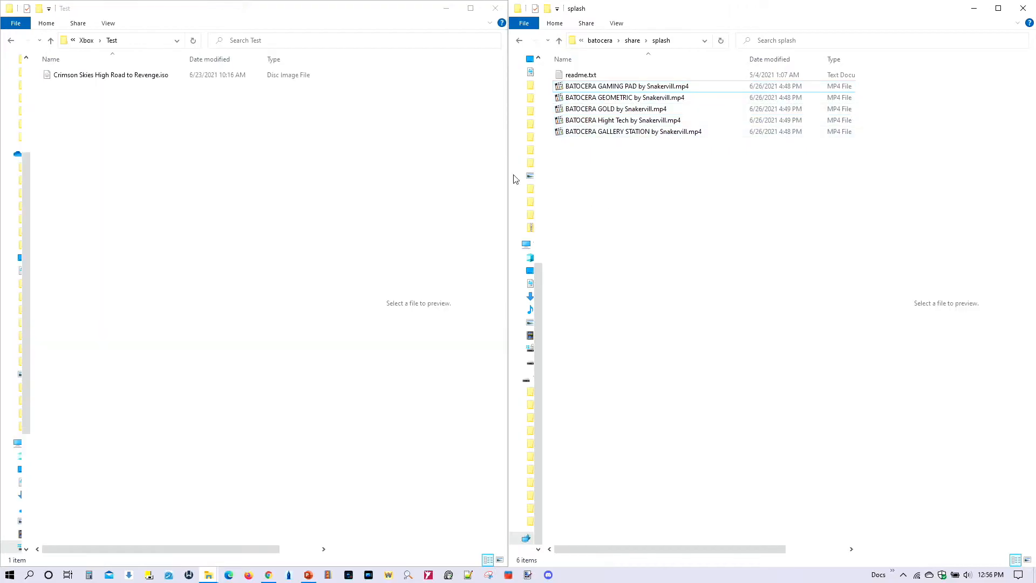
{"action": "left_click", "coordinate": [110, 75]}
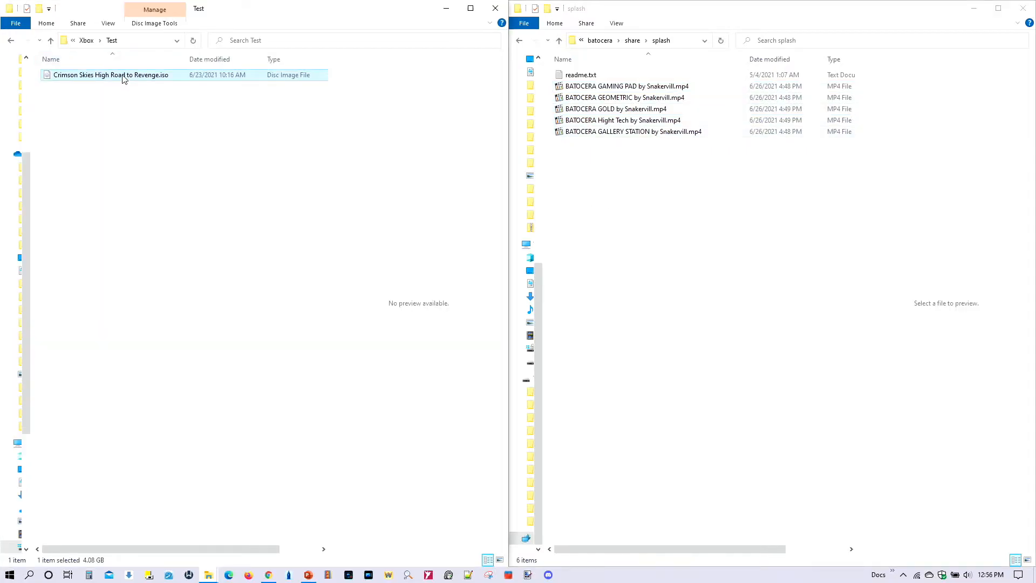
{"action": "right_click", "coordinate": [110, 75]}
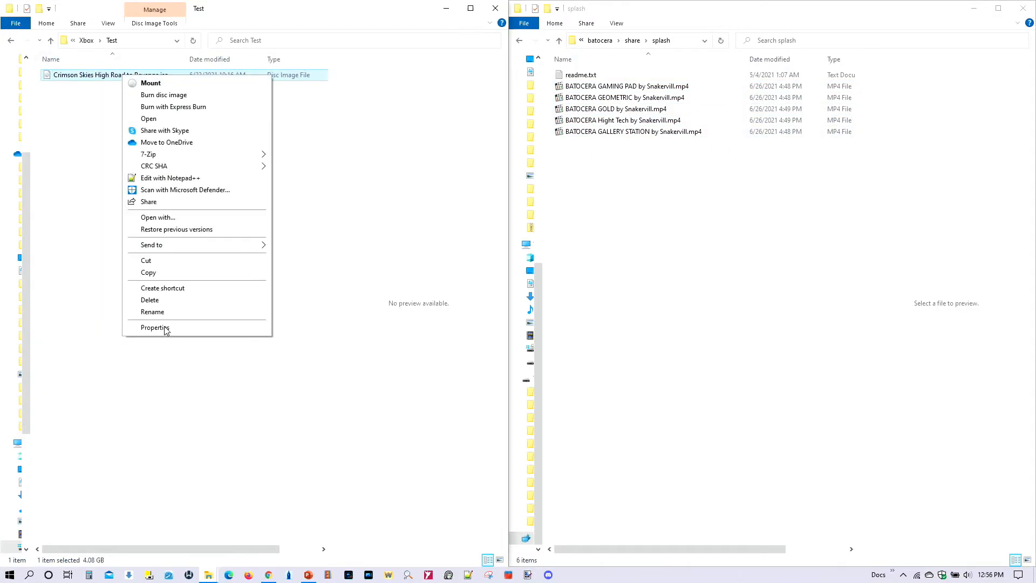
{"action": "left_click", "coordinate": [154, 327]}
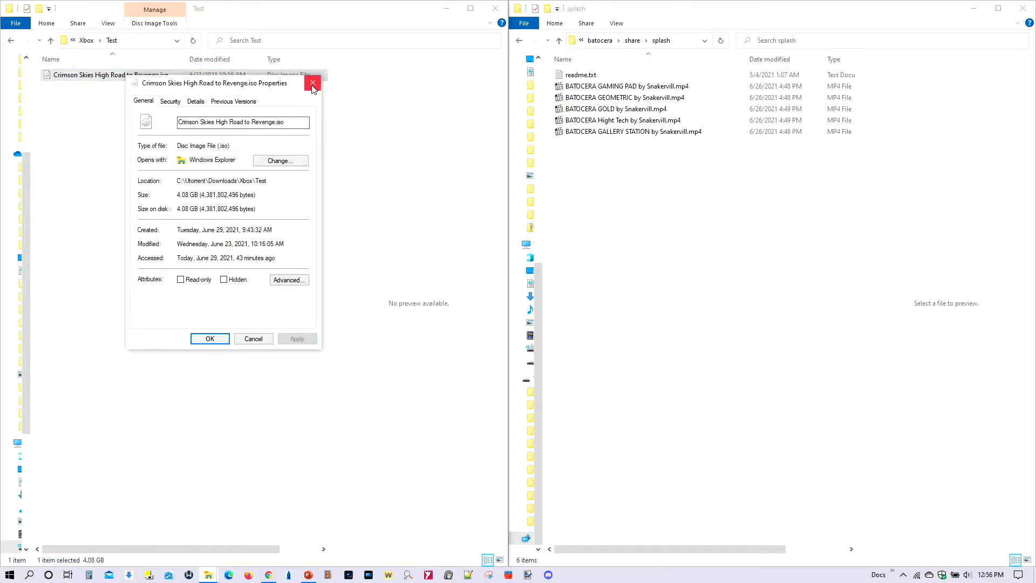
{"action": "left_click", "coordinate": [310, 83]}
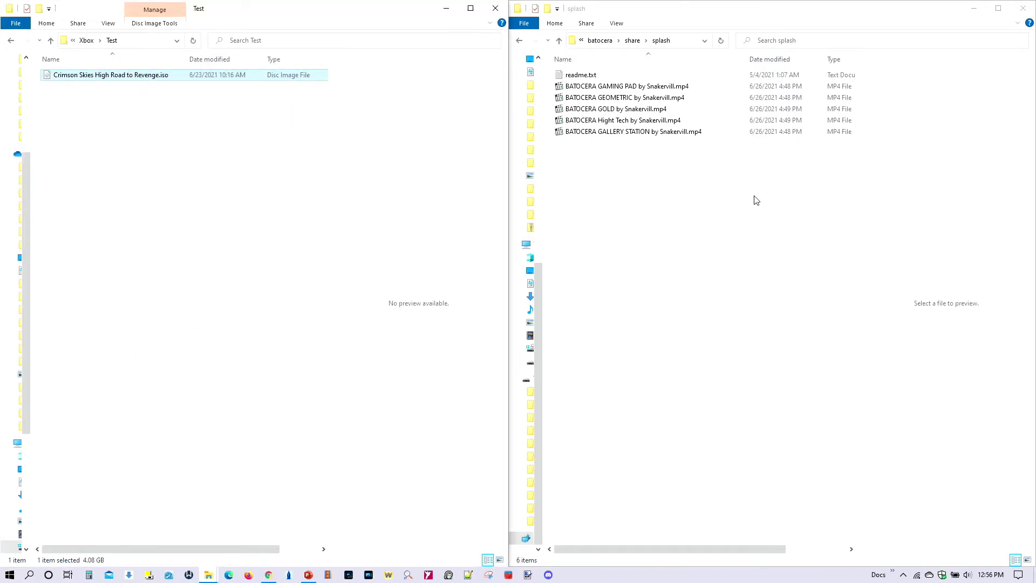
{"action": "mouse_move", "coordinate": [662, 218]}
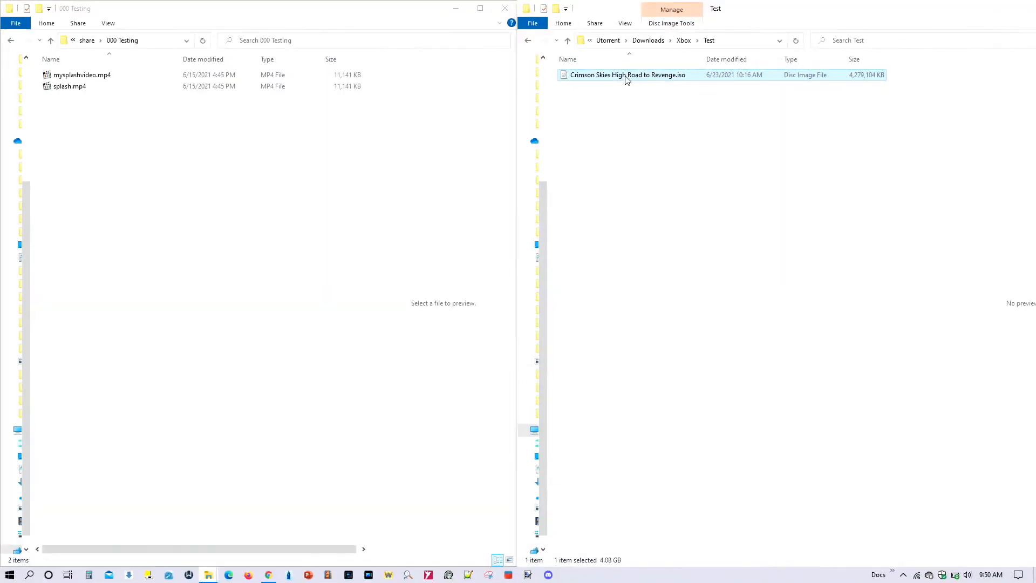
{"action": "mouse_move", "coordinate": [626, 75]}
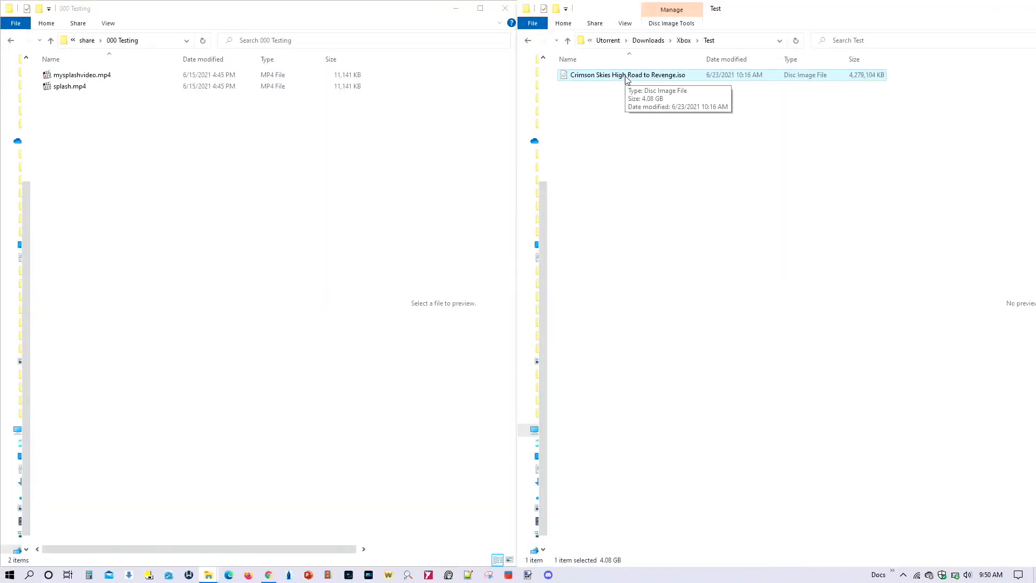
{"action": "mouse_move", "coordinate": [95, 139]}
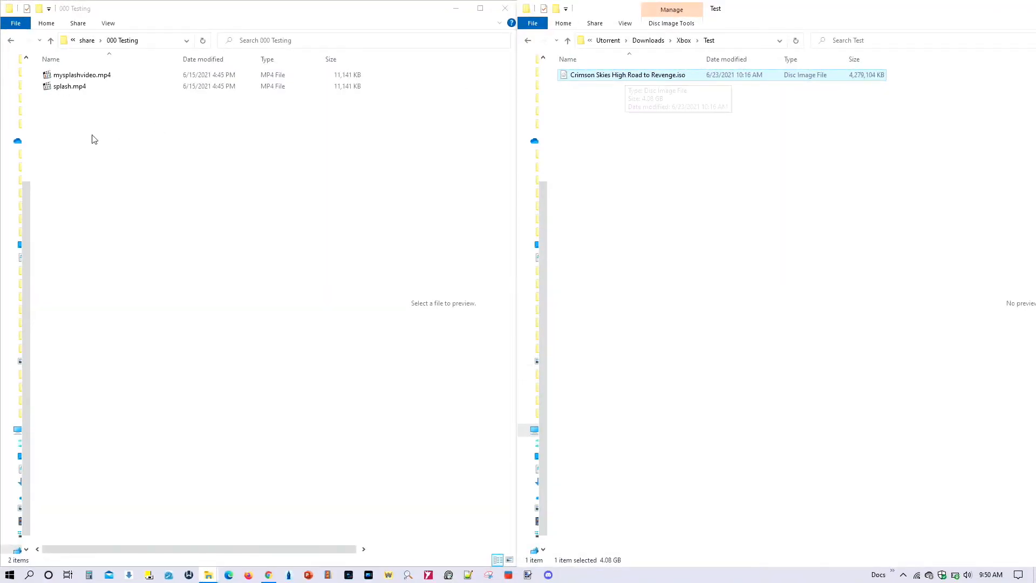
{"action": "mouse_move", "coordinate": [145, 140]}
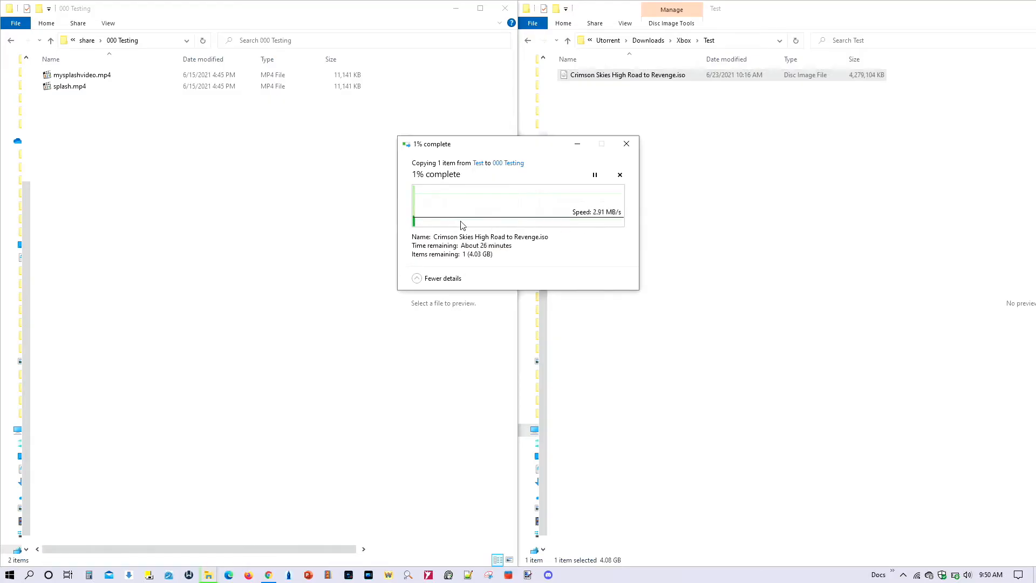
{"action": "mouse_move", "coordinate": [537, 243]}
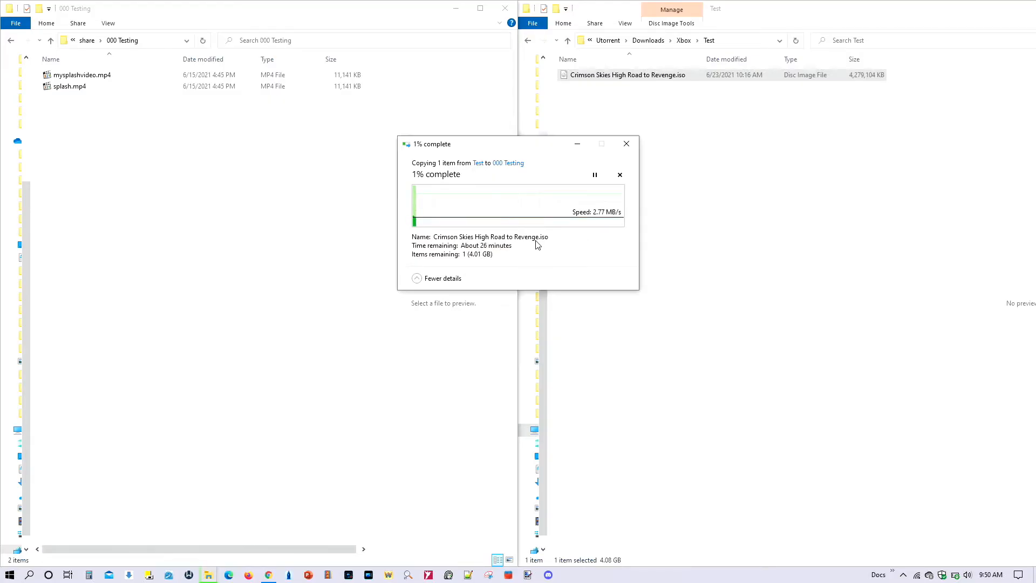